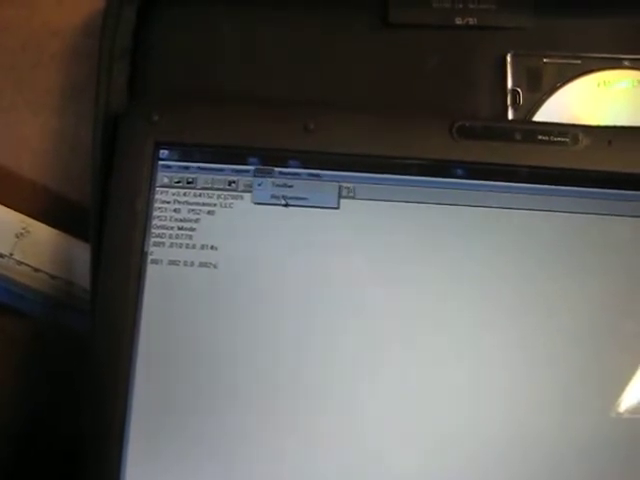
Open the large Flow Performance display with live Press, ACFM, CFM and Vel readouts.
click(288, 196)
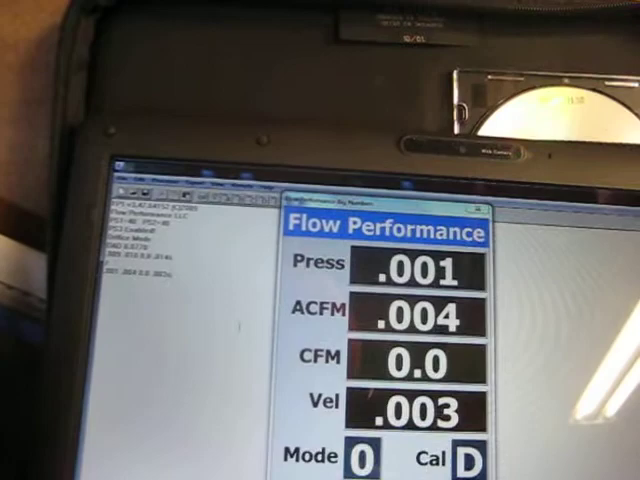